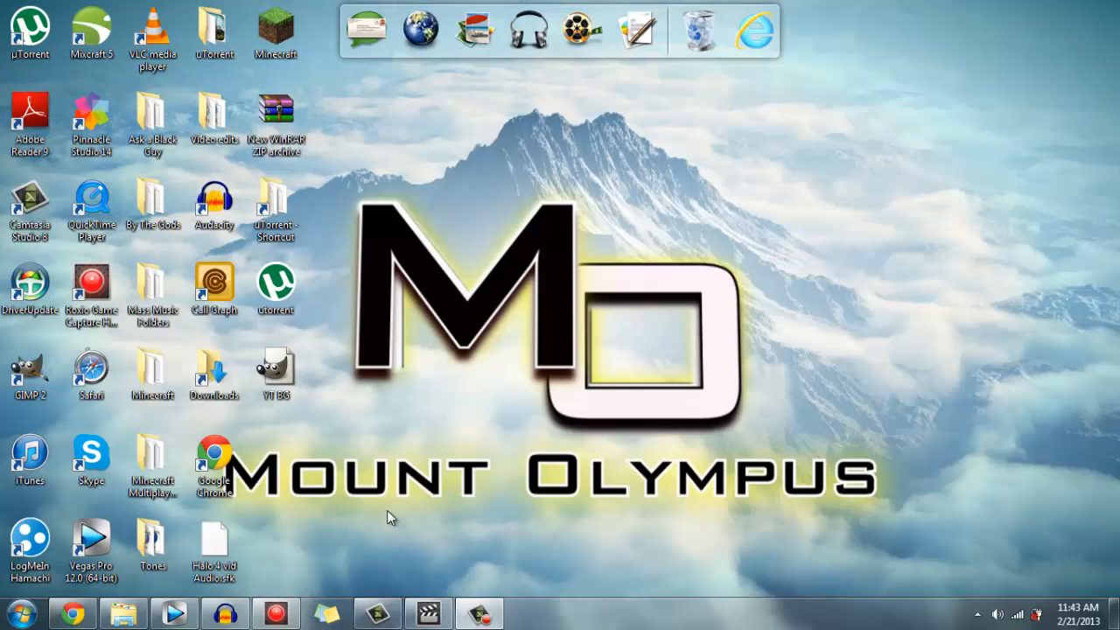
mouse_move(370, 563)
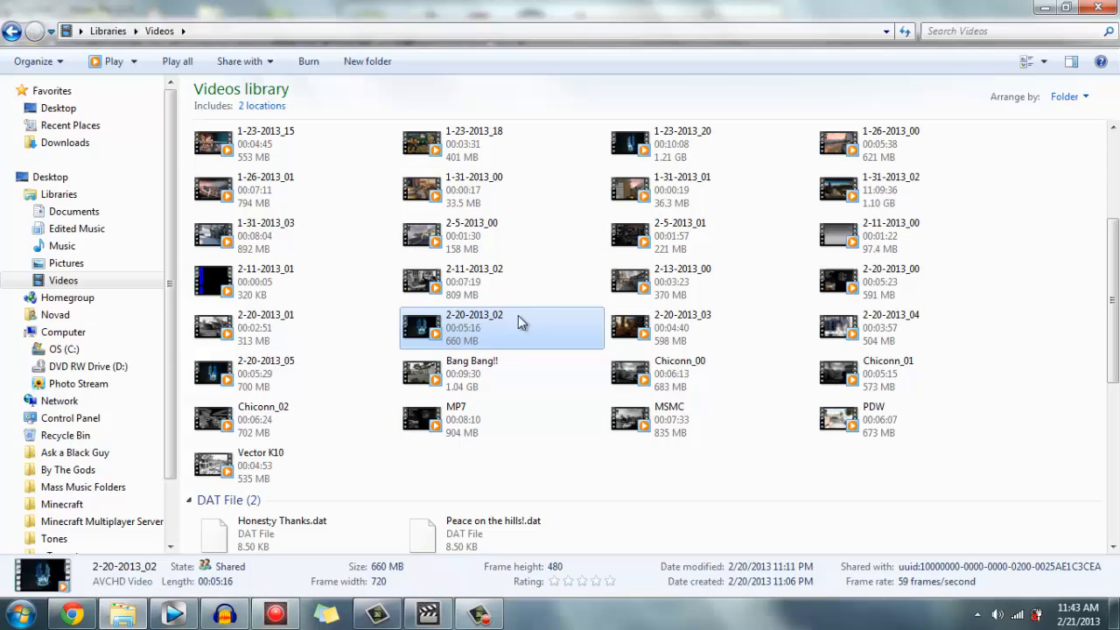
mouse_move(530, 326)
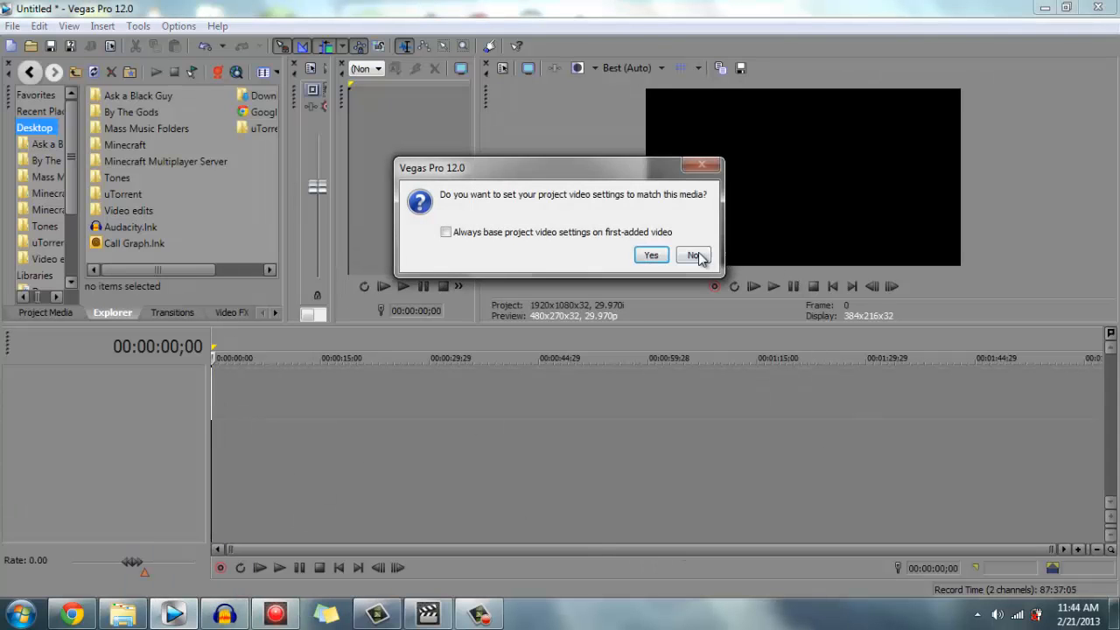
- Keep the existing project video settings, then play and stop the gameplay clip preview
click(691, 254)
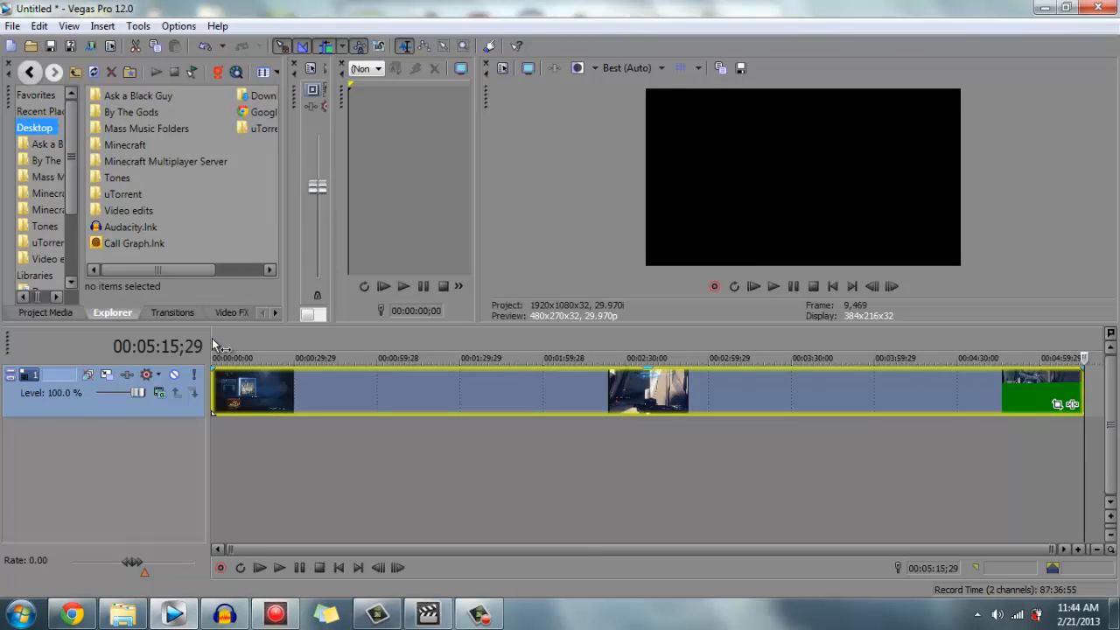
click(774, 286)
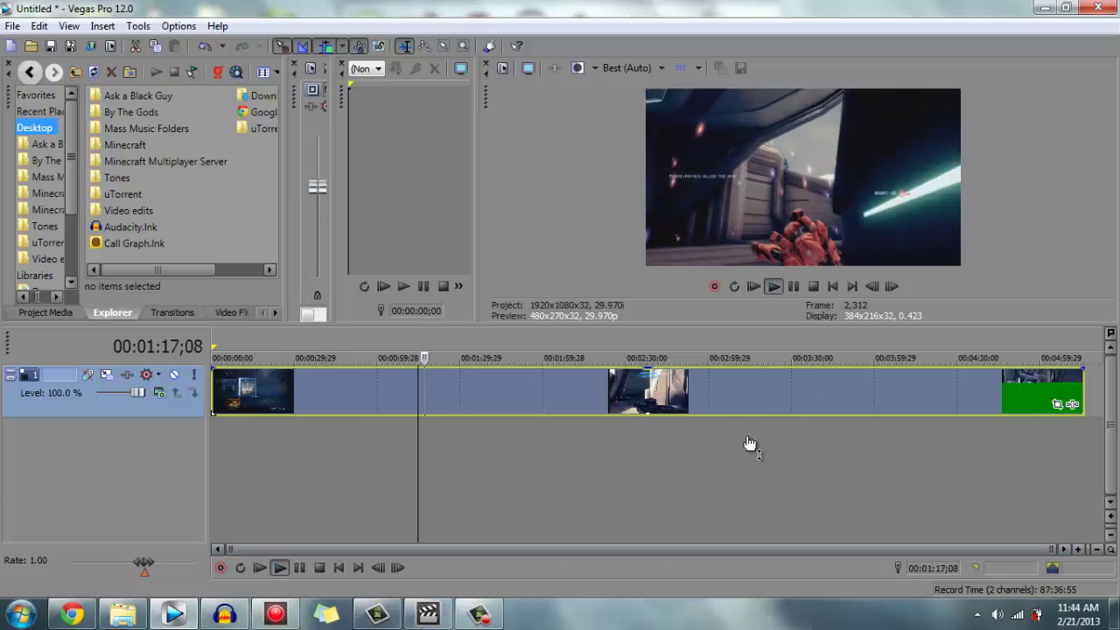
click(793, 286)
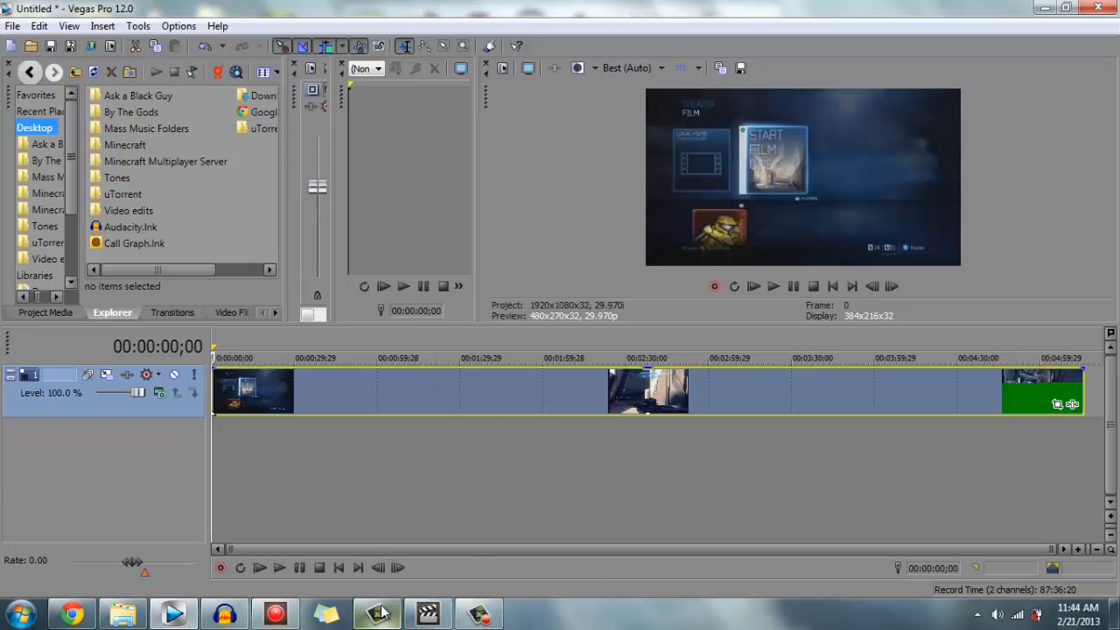
mouse_move(380, 611)
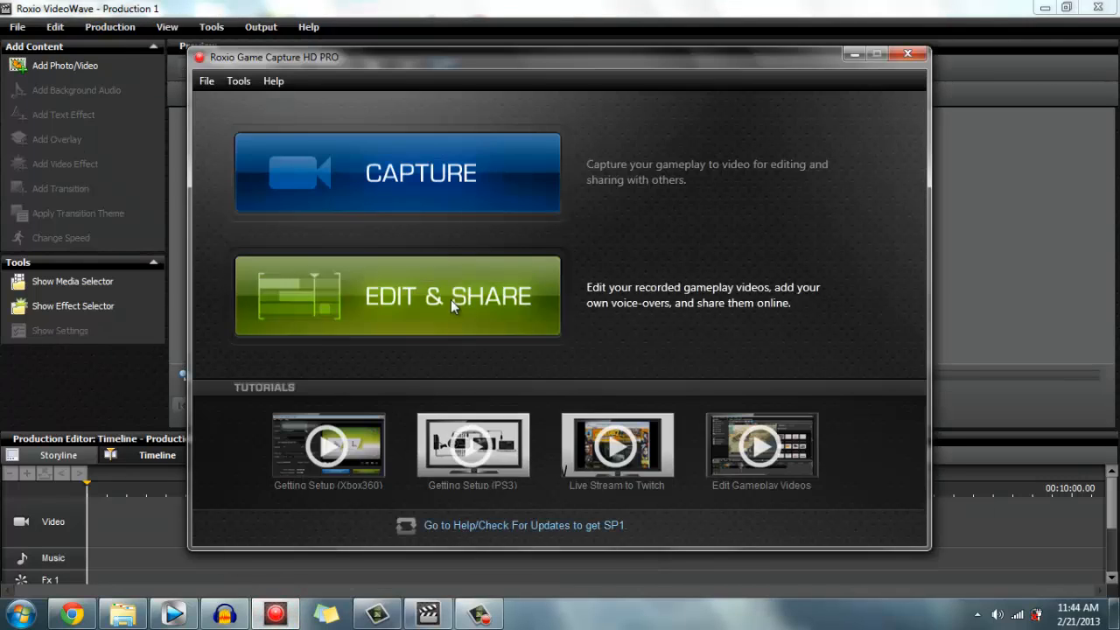
mouse_move(845, 68)
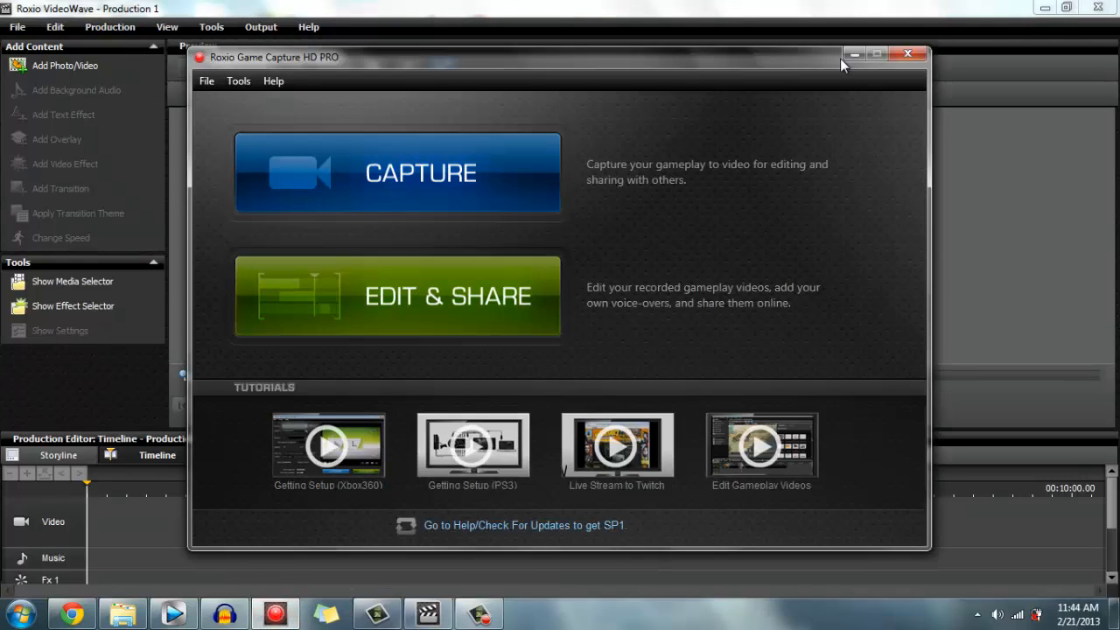
- Close Game Capture HD PRO and start inserting the gameplay recording into Production 1
click(907, 54)
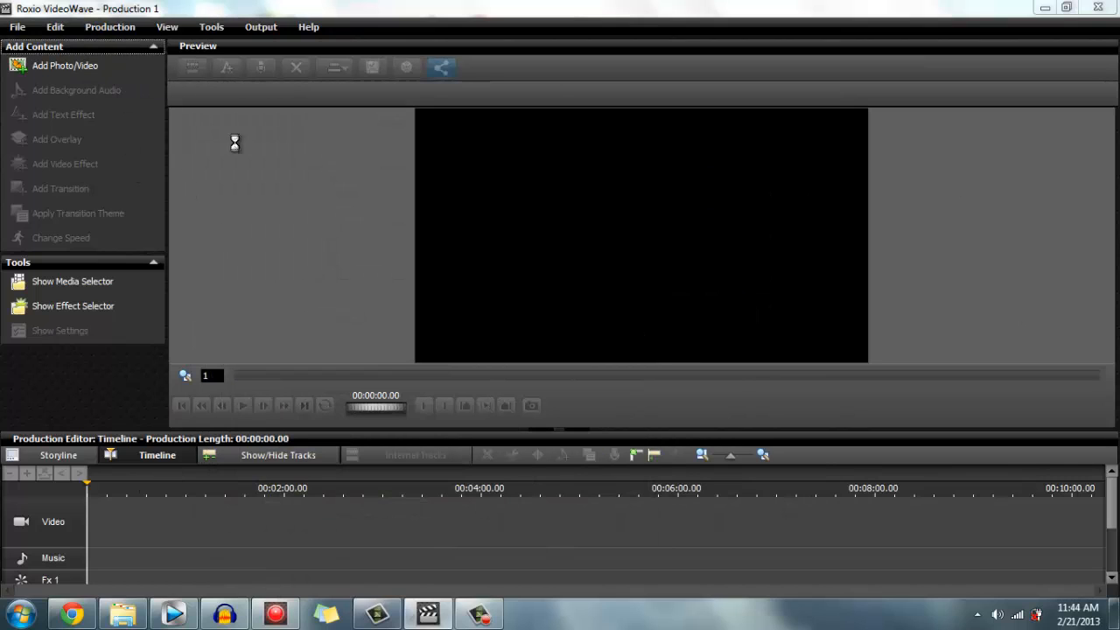
mouse_move(375, 246)
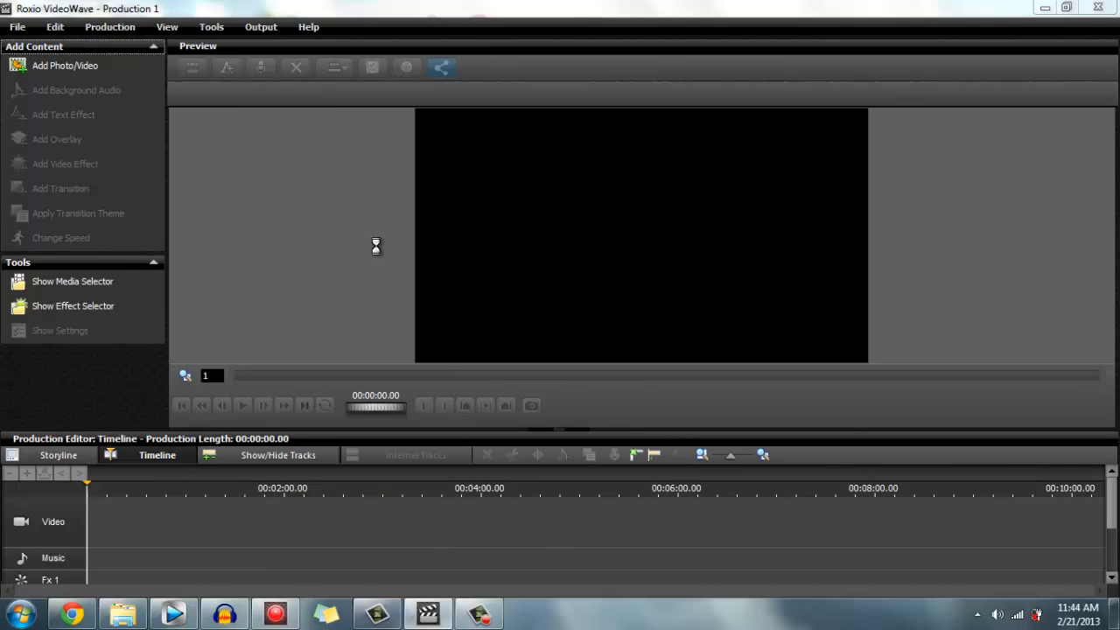
click(64, 65)
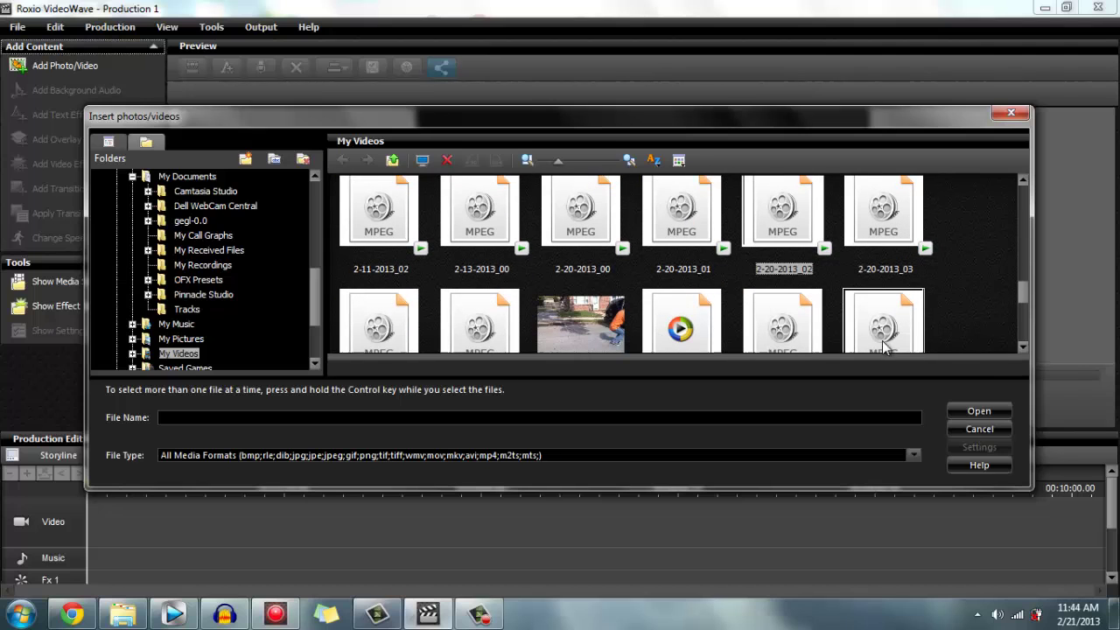
click(978, 429)
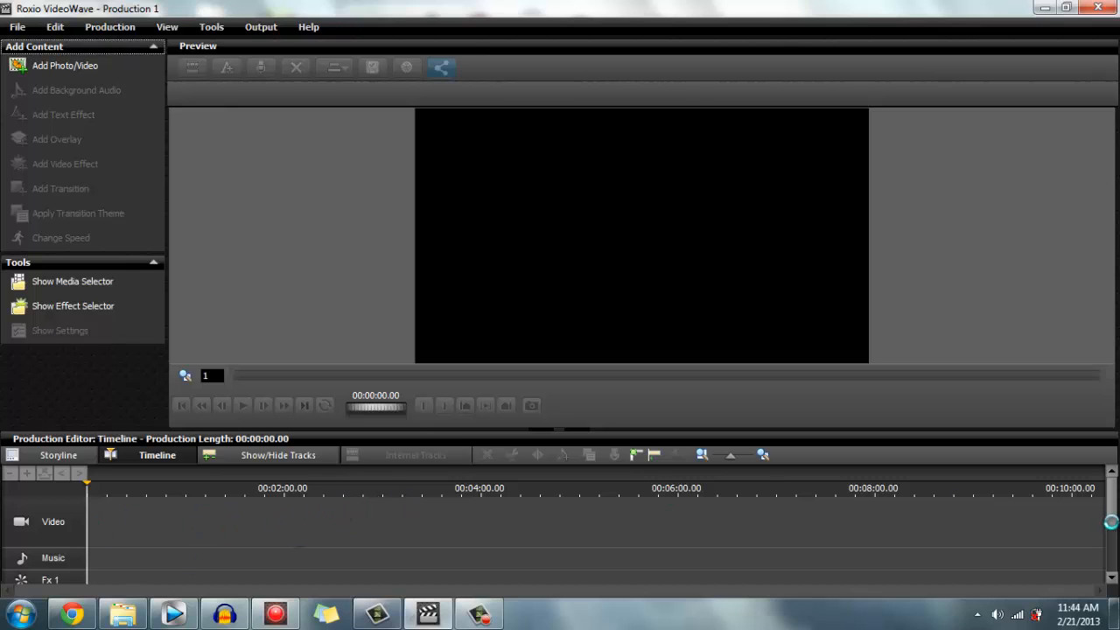
mouse_move(143, 551)
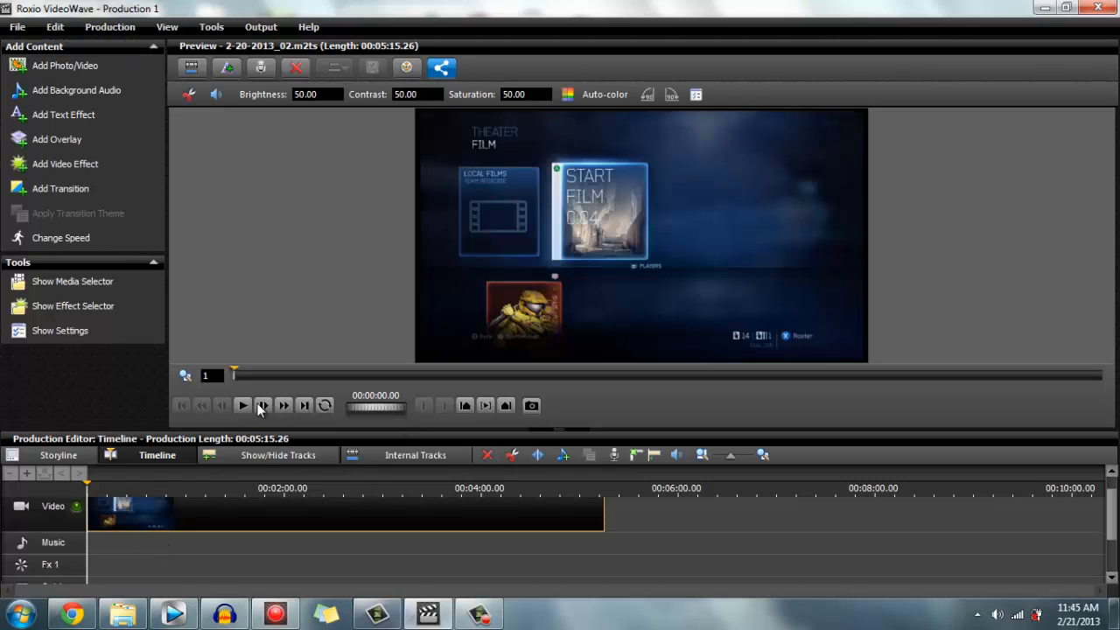
- Play the 5:15 2-20-2013_02 clip in the VideoWave preview
click(242, 406)
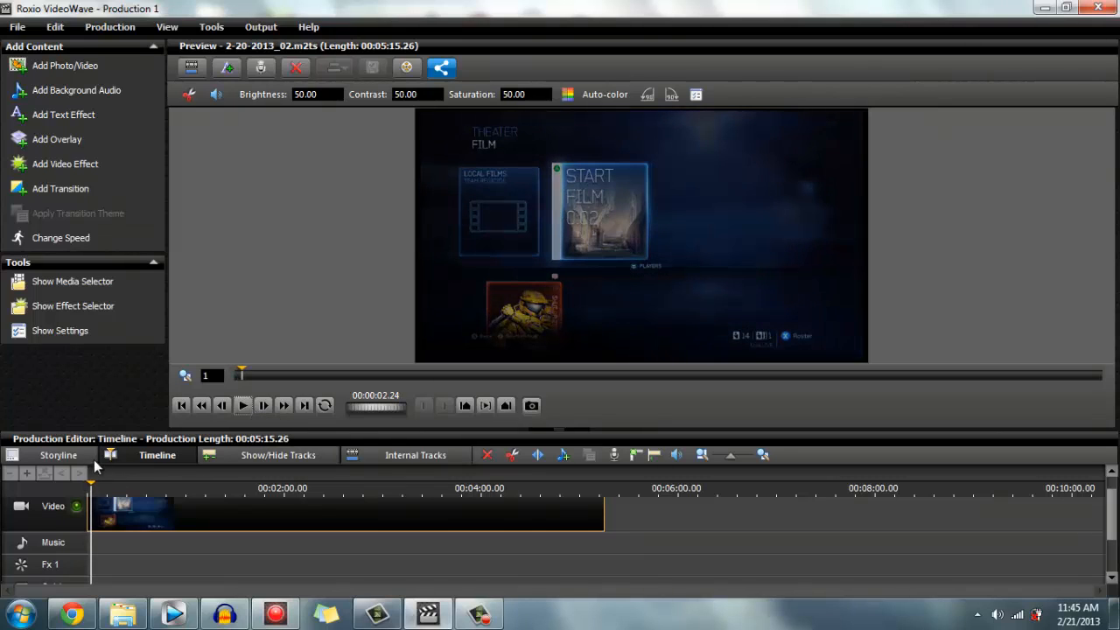
mouse_move(86, 480)
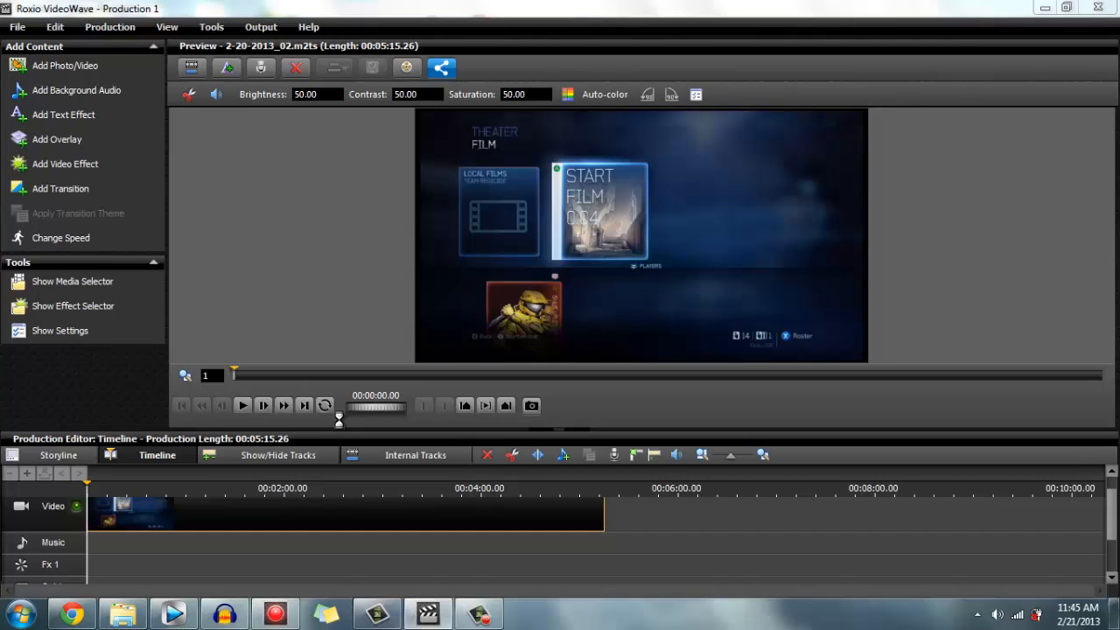
mouse_move(343, 427)
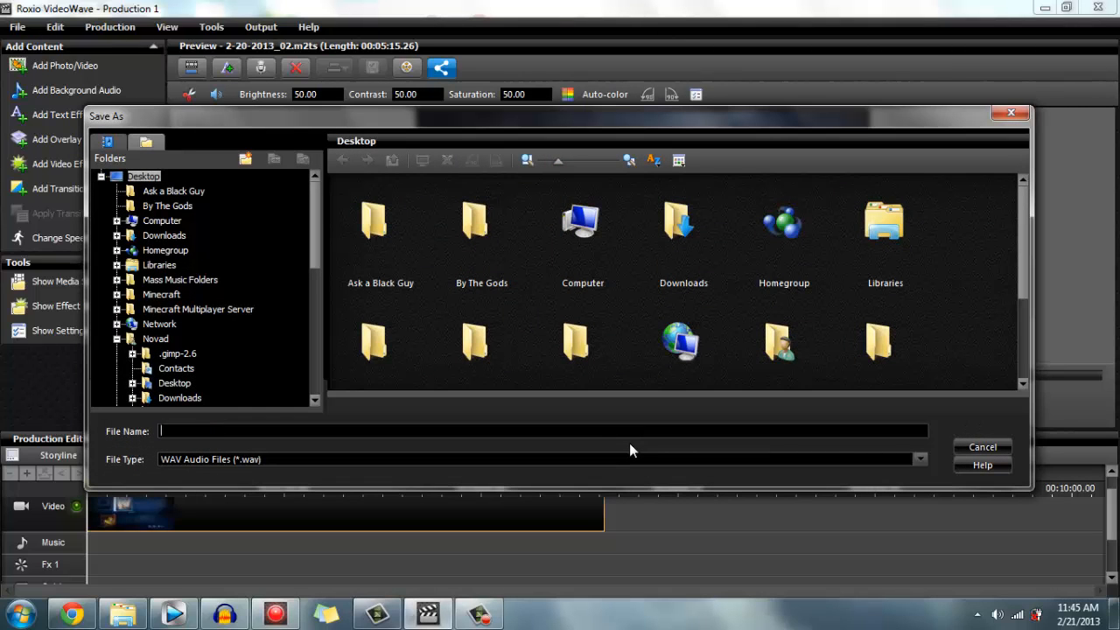
- Name the extracted audio 'Halo 4 audio' and start the WAV extraction
text(Halo 4 audio)
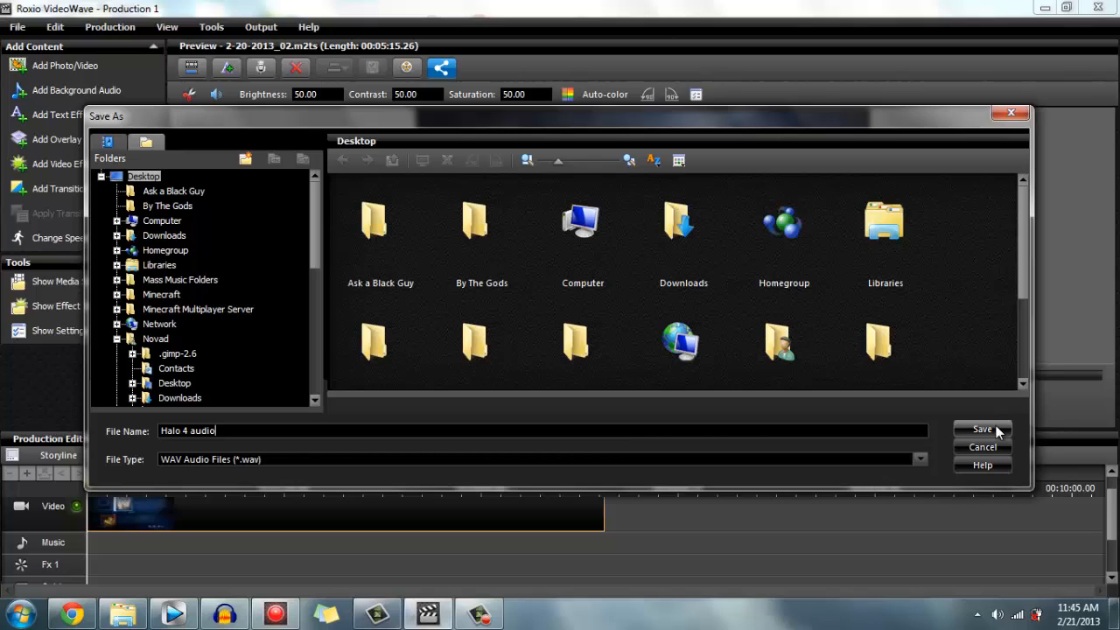
click(982, 430)
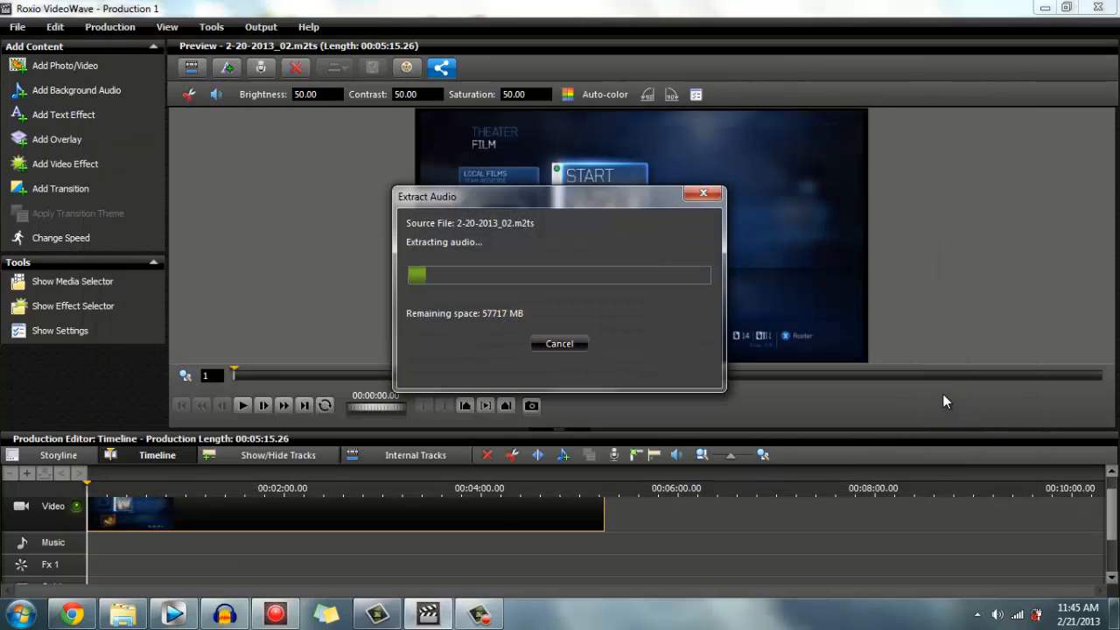
mouse_move(610, 264)
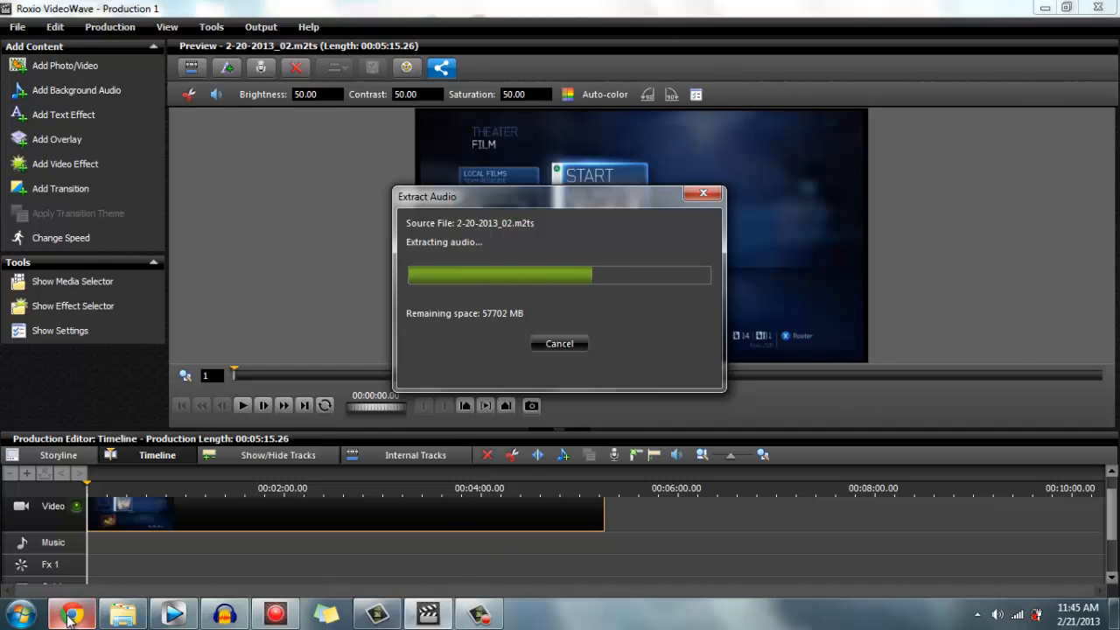
- Bring Google Chrome to the front while extraction runs
click(70, 612)
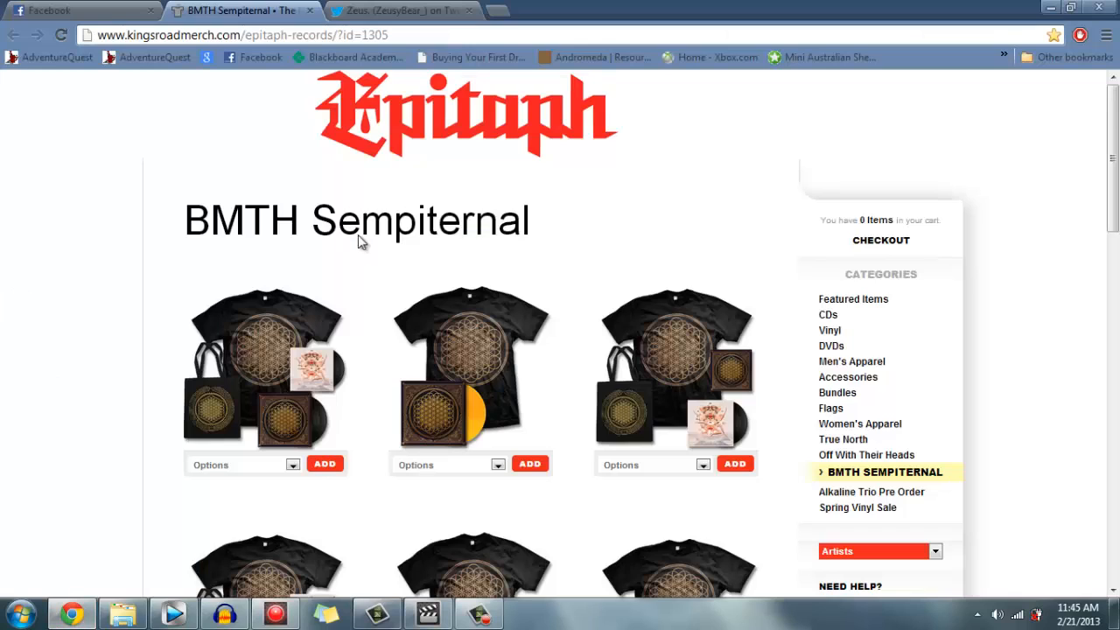
mouse_move(388, 173)
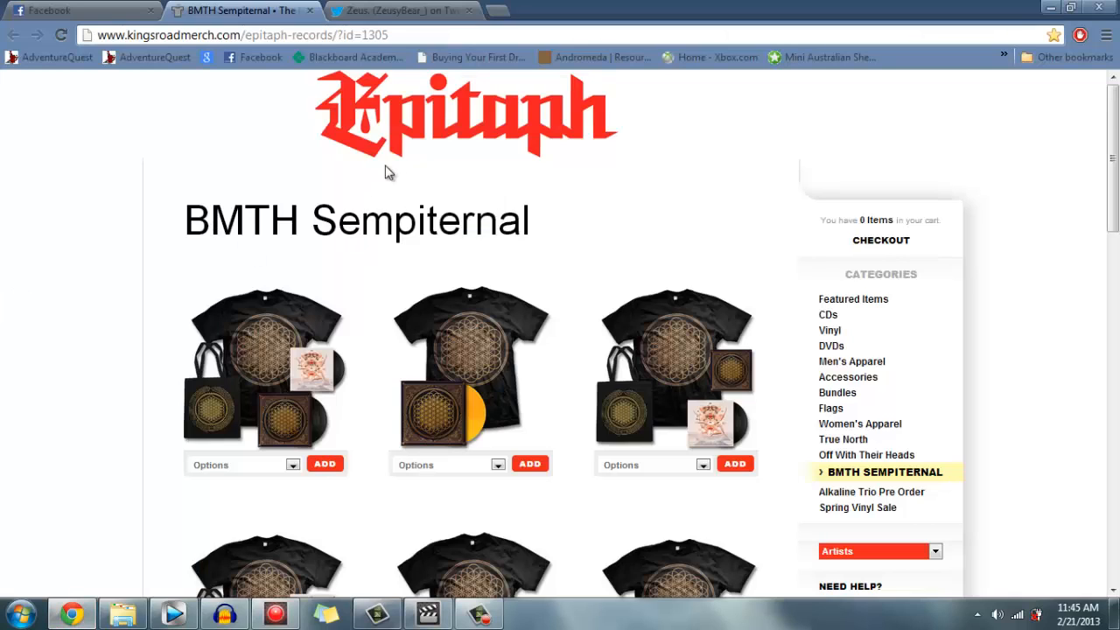
mouse_move(343, 272)
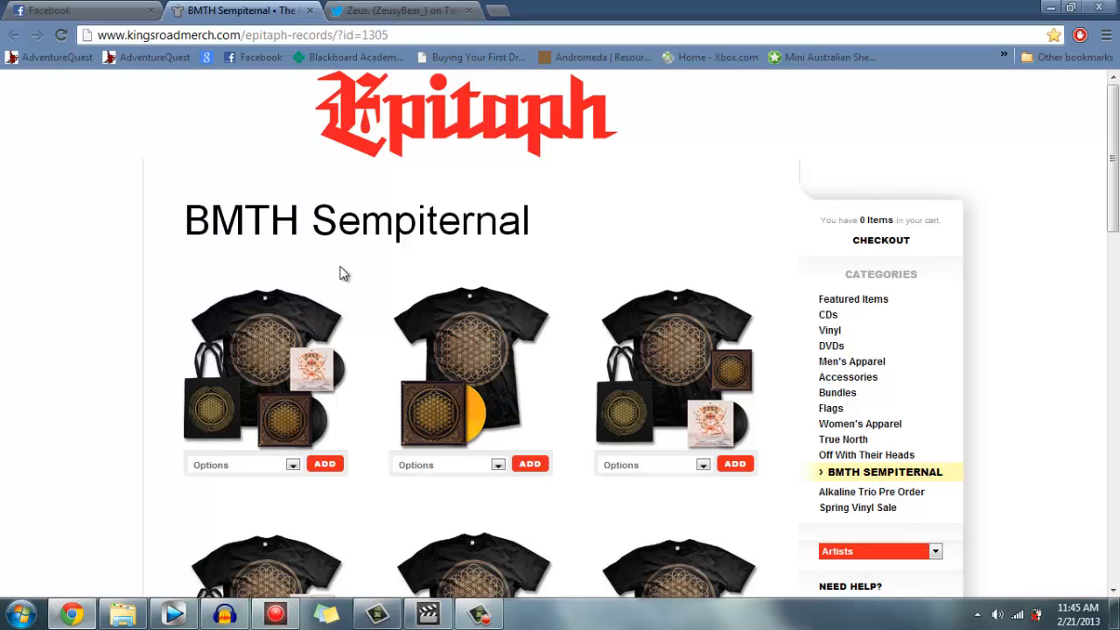
mouse_move(451, 188)
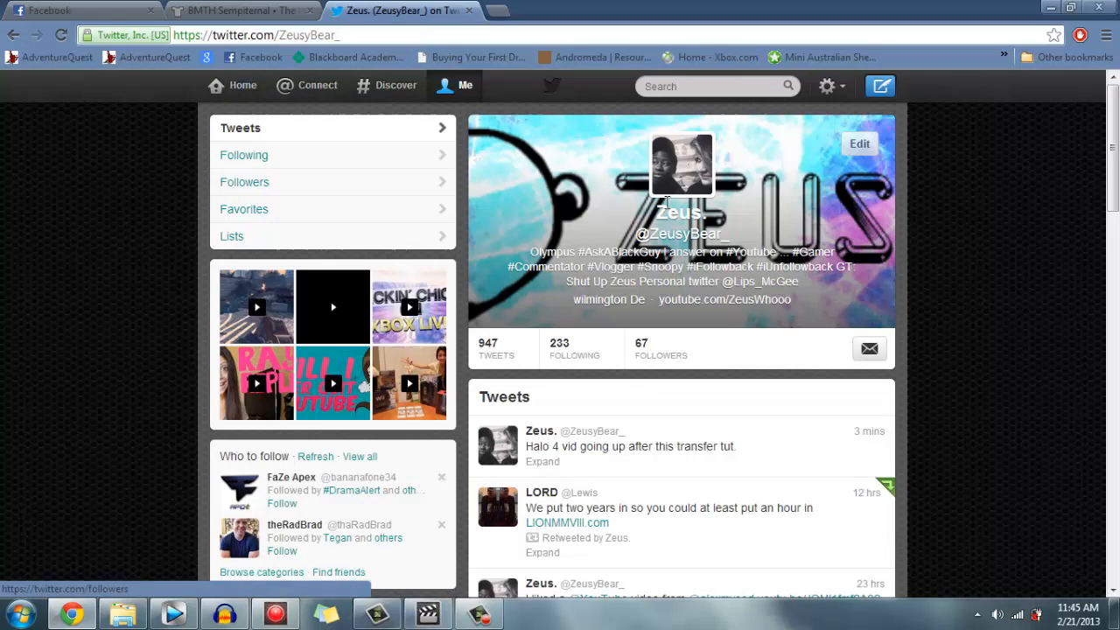
mouse_move(517, 247)
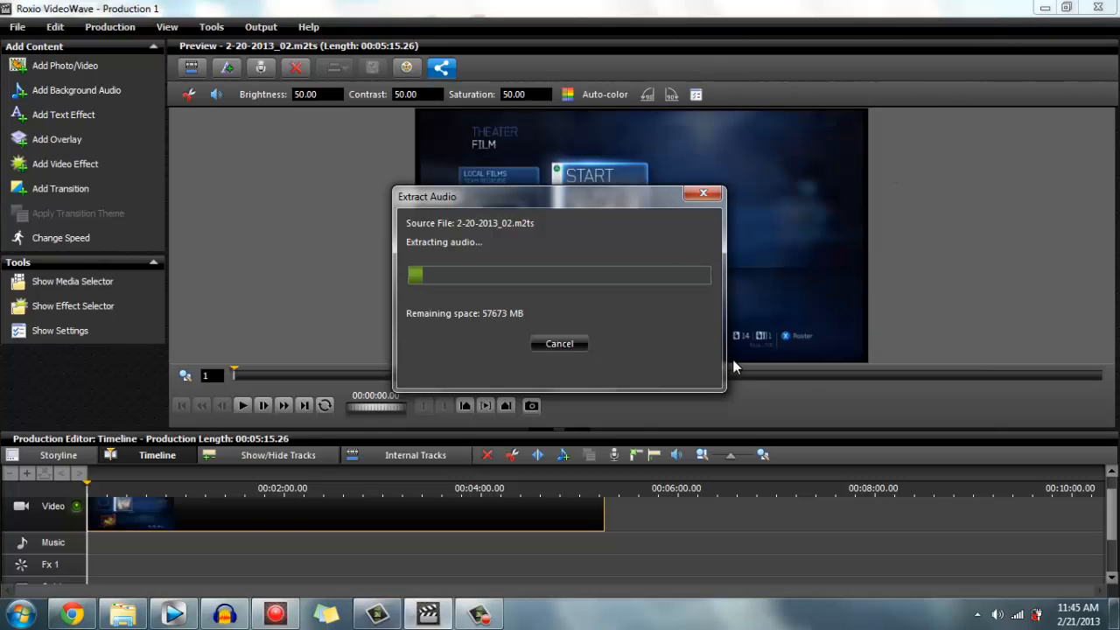
mouse_move(668, 306)
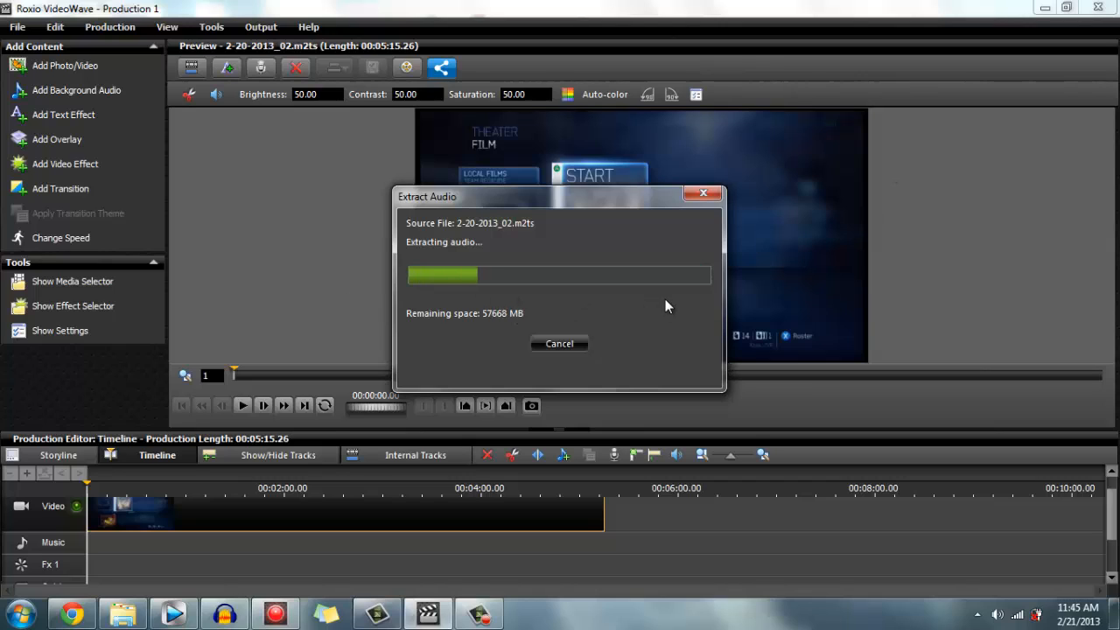
mouse_move(477, 300)
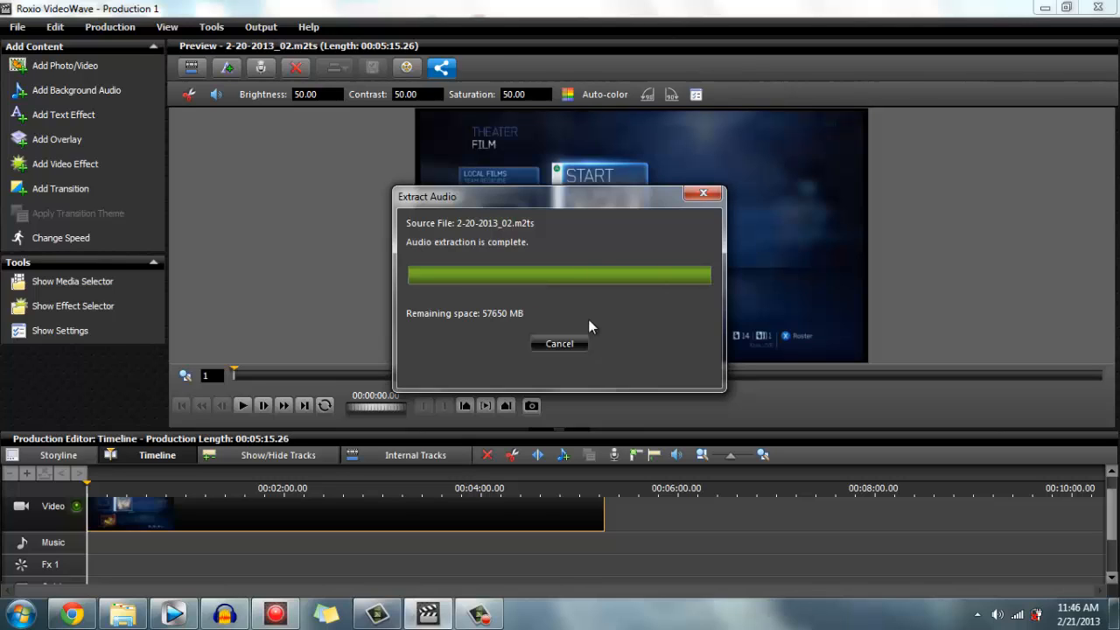
mouse_move(713, 202)
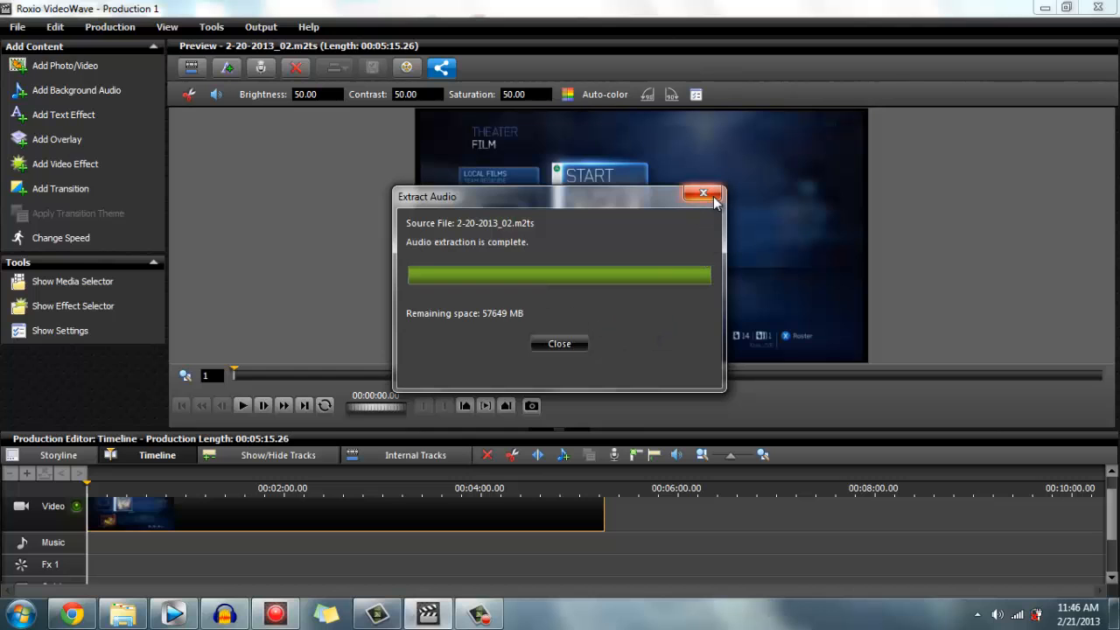
- Close the finished Extract Audio window
click(702, 193)
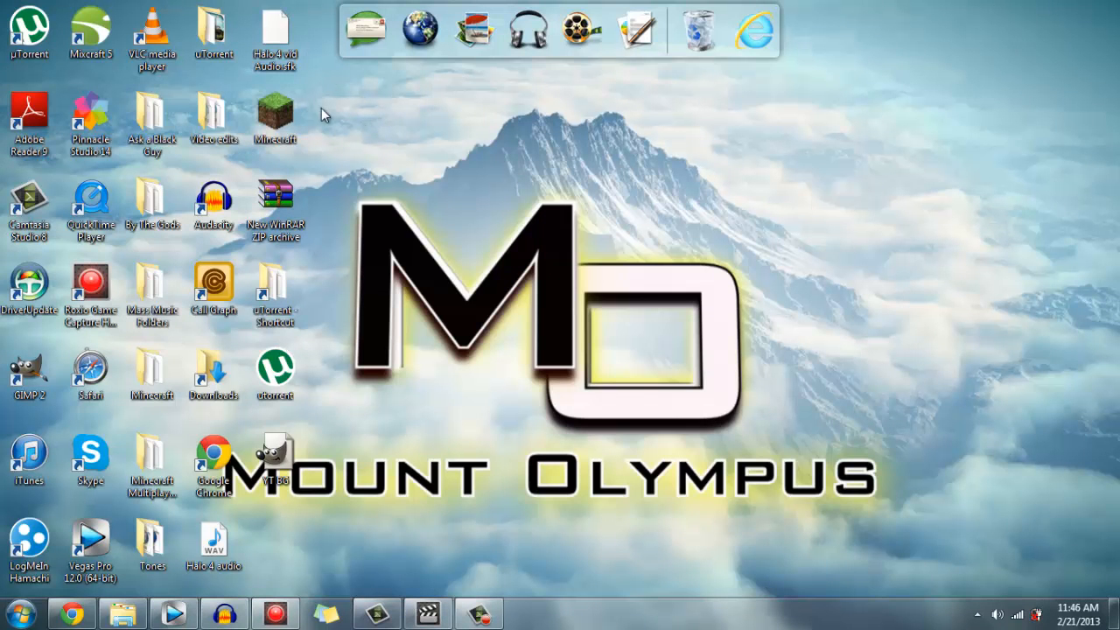
- Find the Halo 4 audio WAV file on the desktop
click(214, 551)
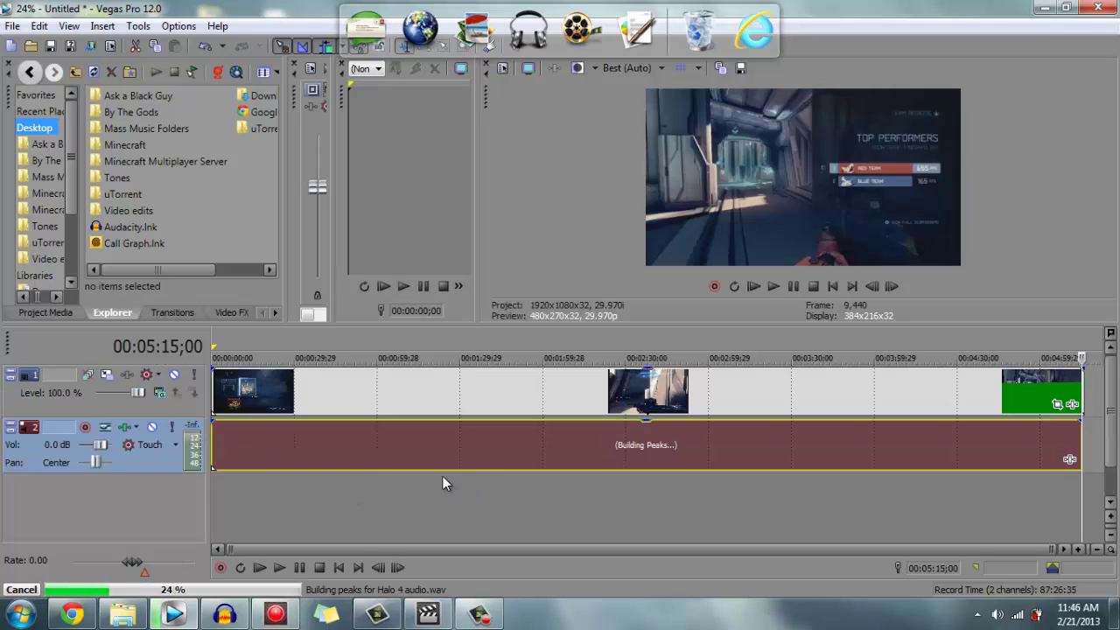
mouse_move(790, 500)
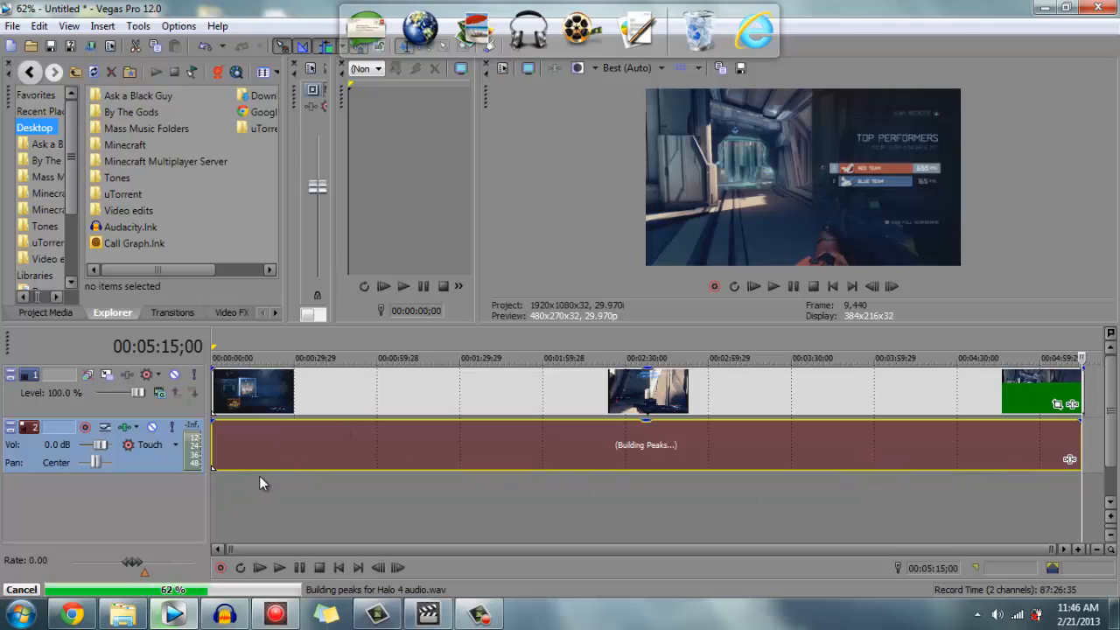
mouse_move(219, 342)
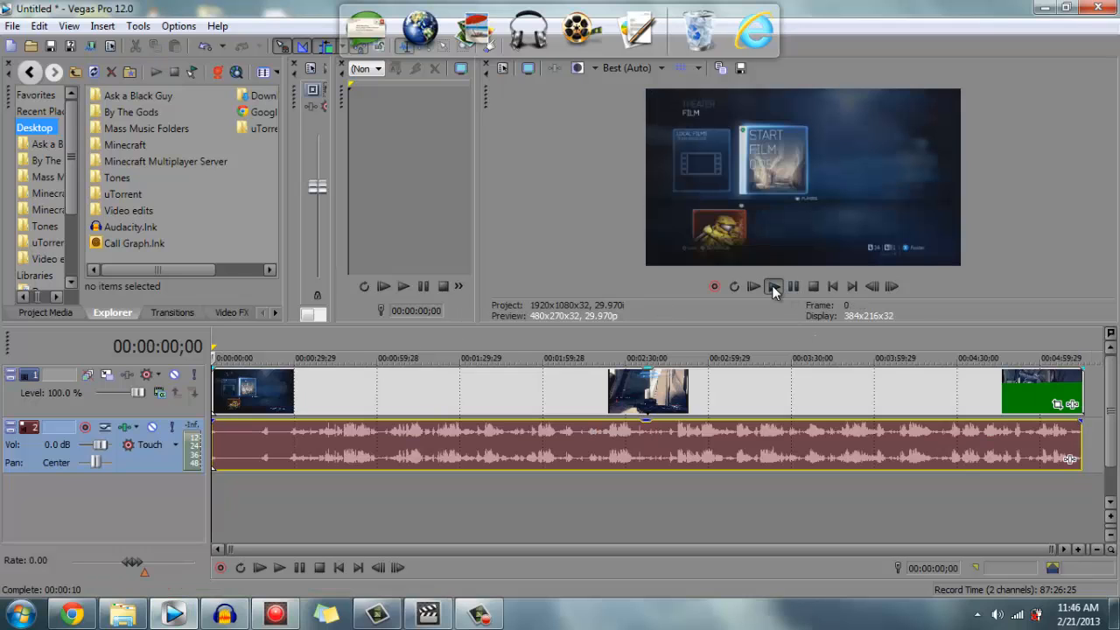
- Play the Vegas project with gameplay video and Halo 4 audio waveform
click(773, 286)
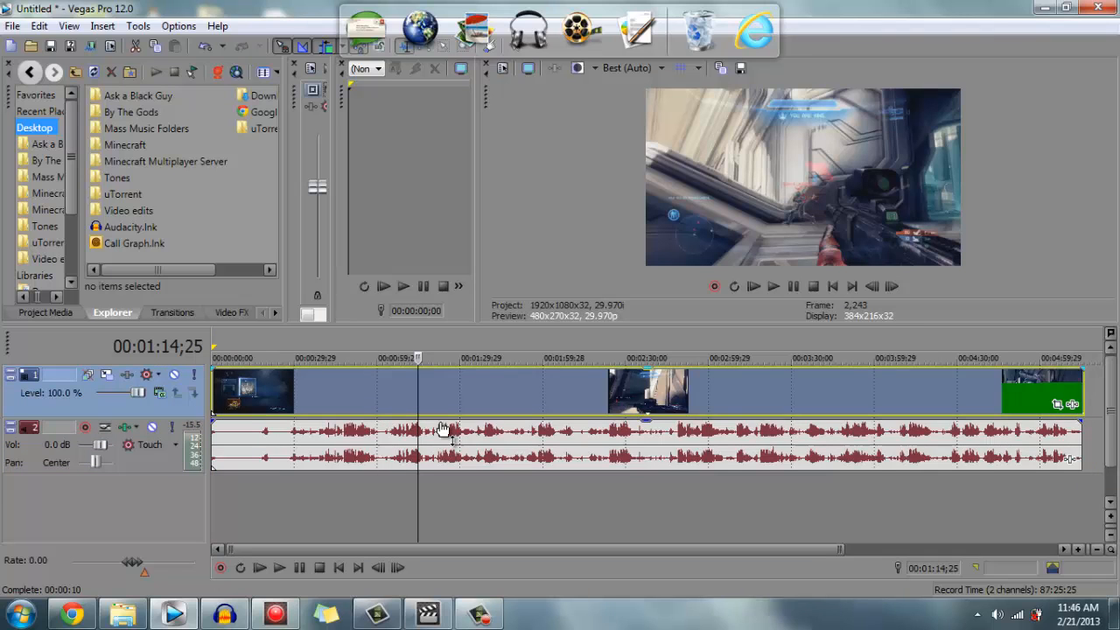
- Select the Halo 4 audio event alongside the video and open its context menu
click(448, 435)
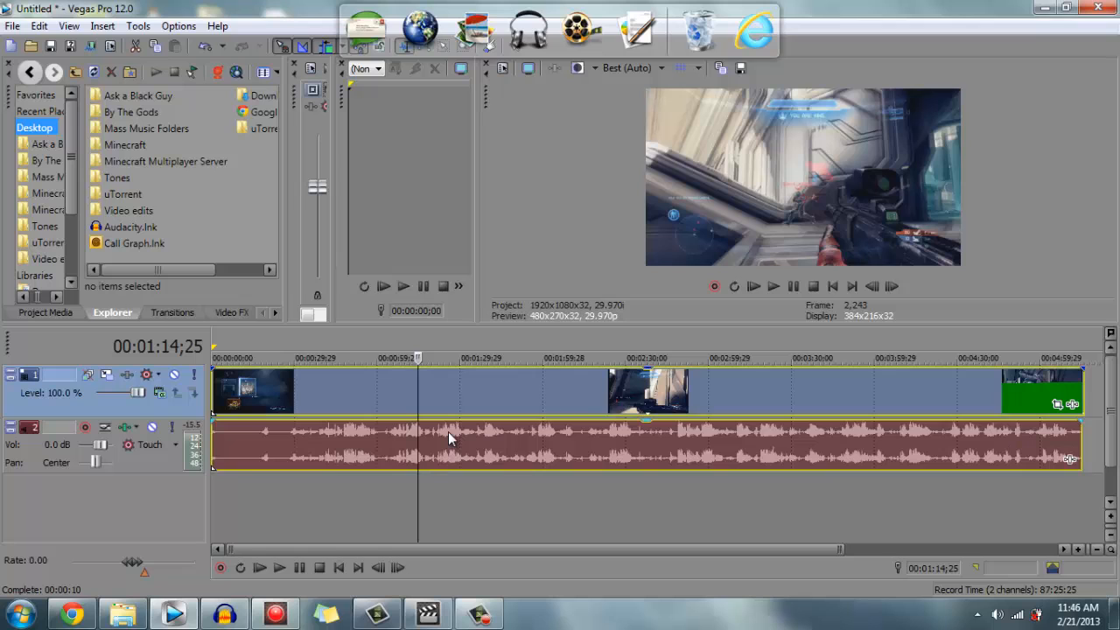
right_click(451, 438)
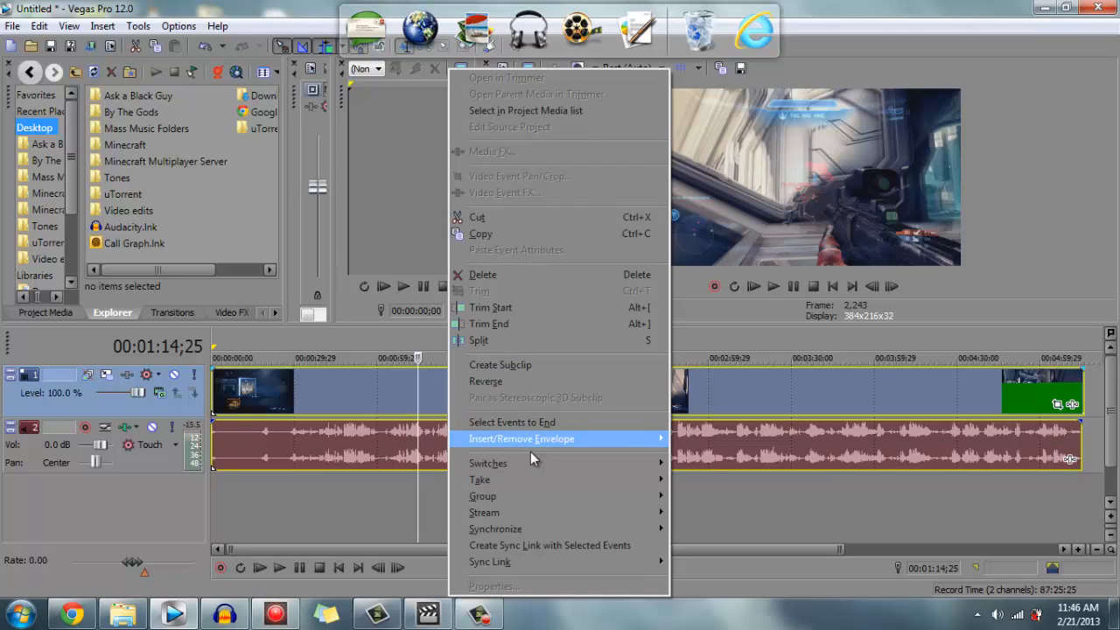